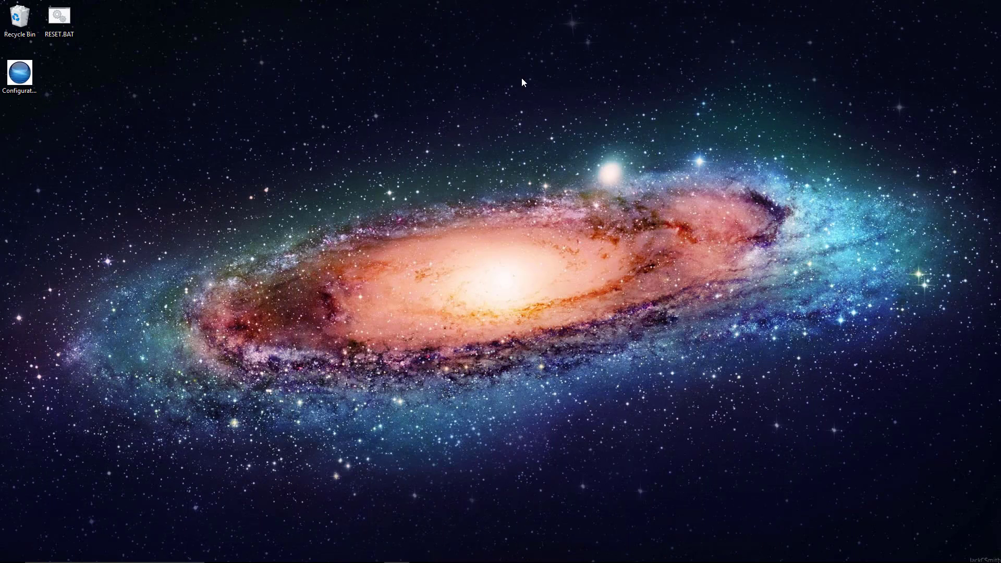
mouse_move(377, 84)
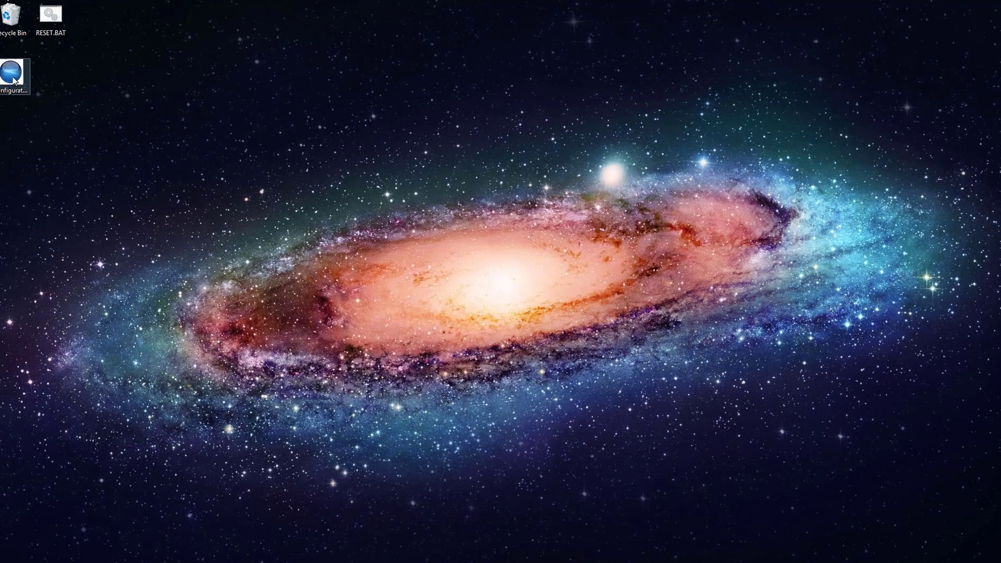
Launch the ISONAS Configuration Tool from its desktop shortcut
double_click(12, 69)
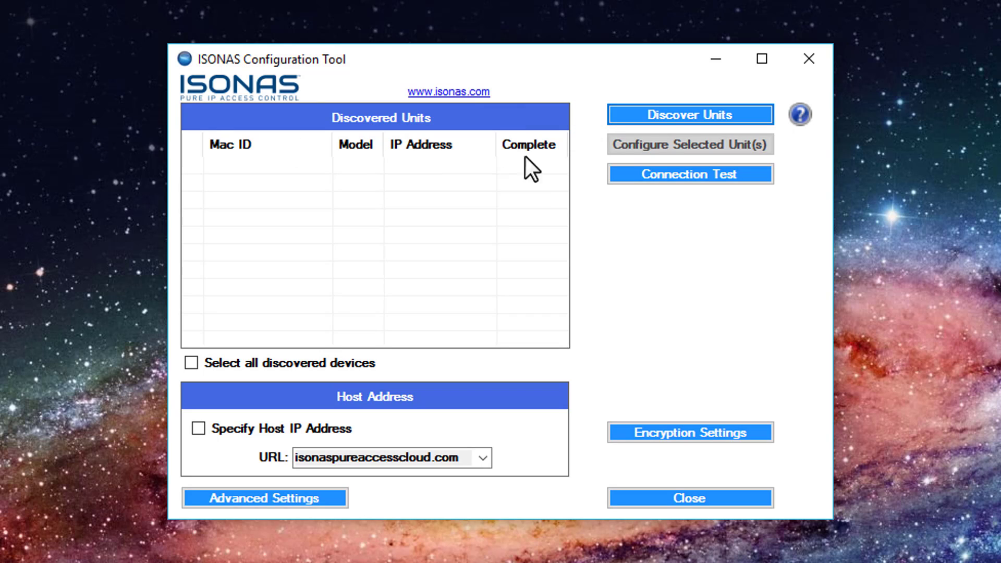
Discover the six readers on the network and run a passing connection test
left_click(690, 115)
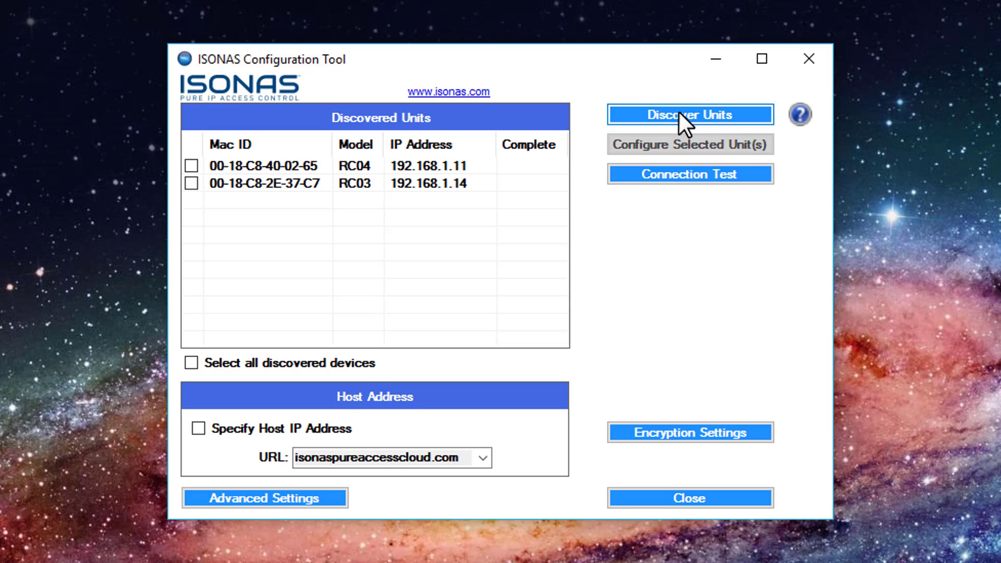
left_click(690, 115)
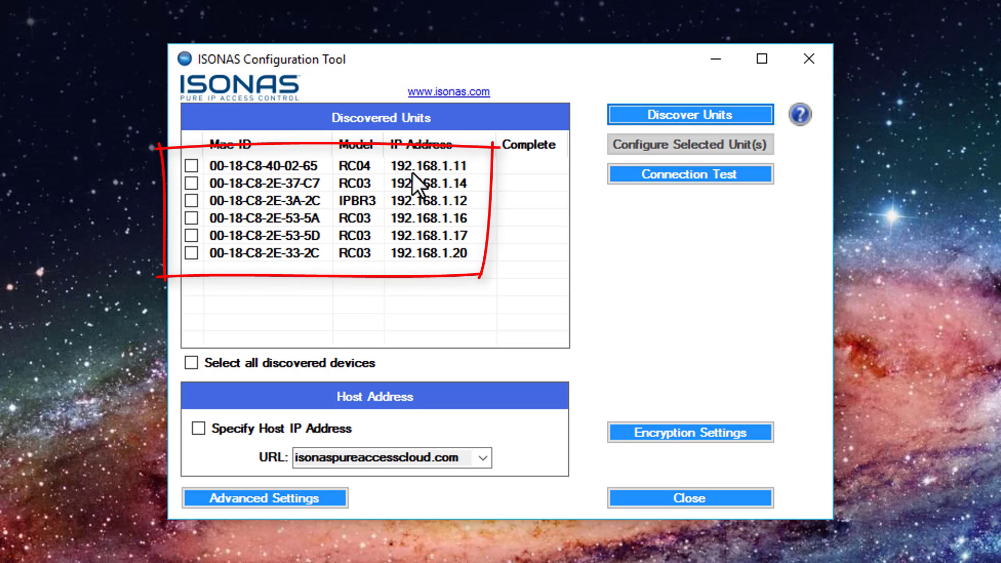
mouse_move(421, 198)
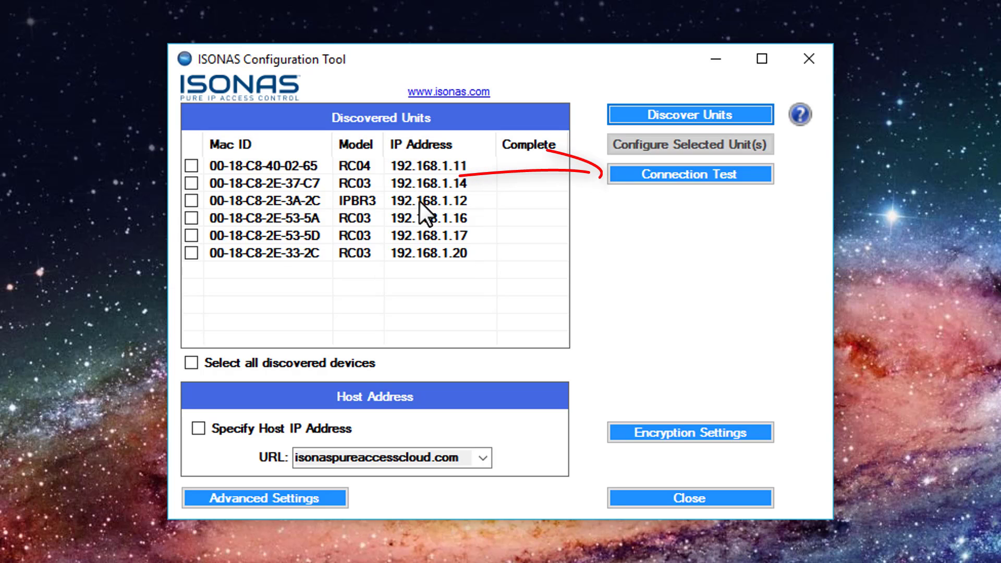
left_click(689, 174)
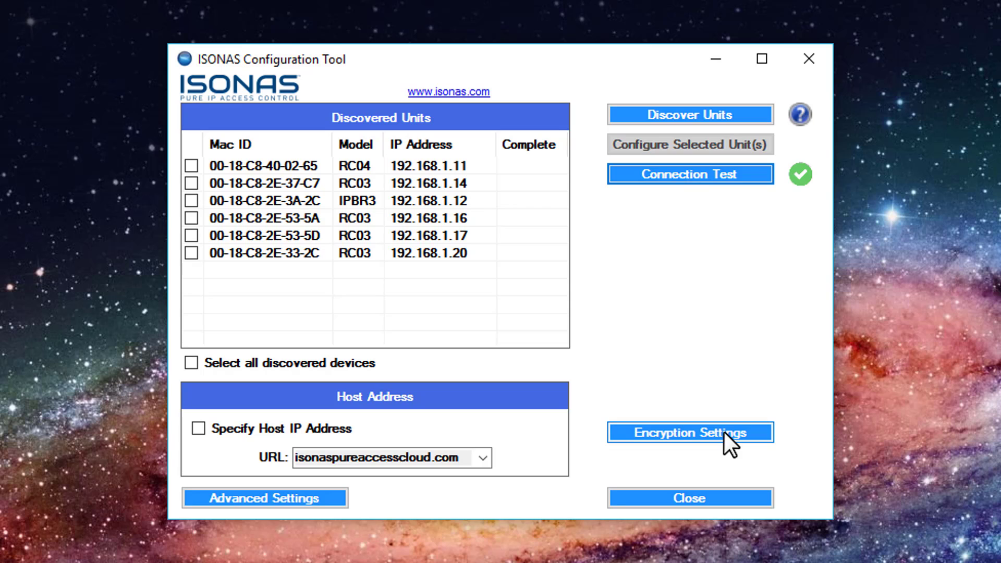
left_click(689, 432)
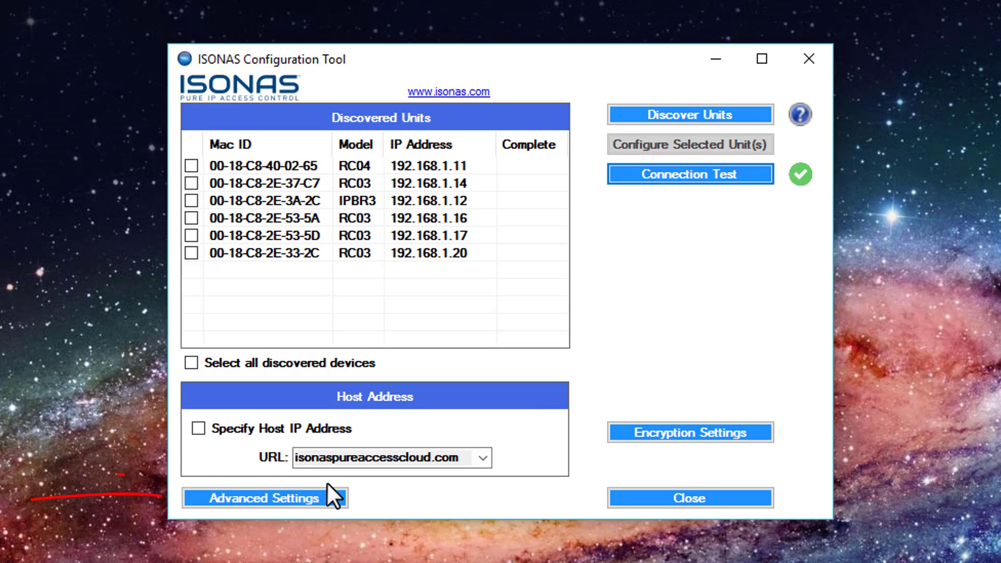
left_click(264, 499)
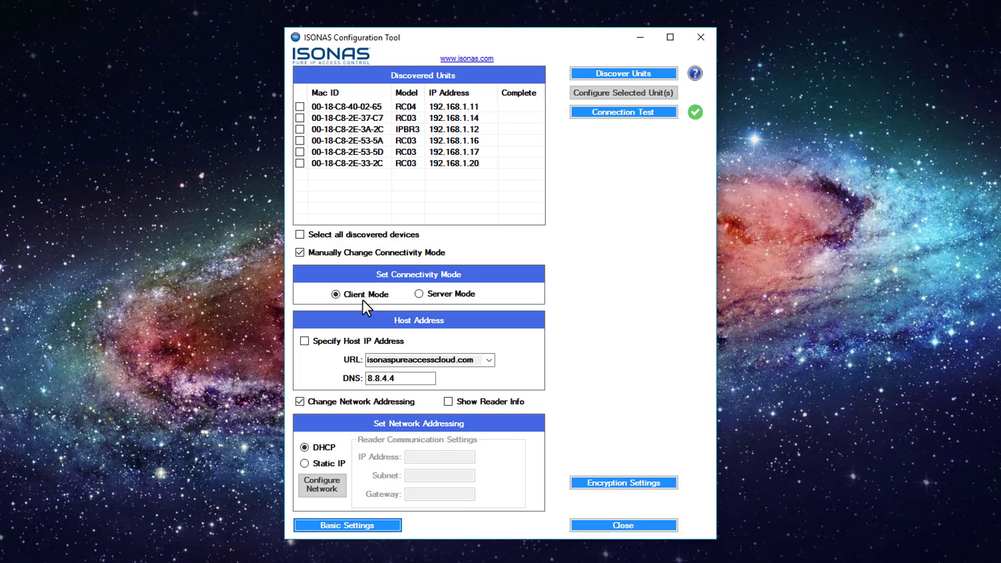
mouse_move(447, 307)
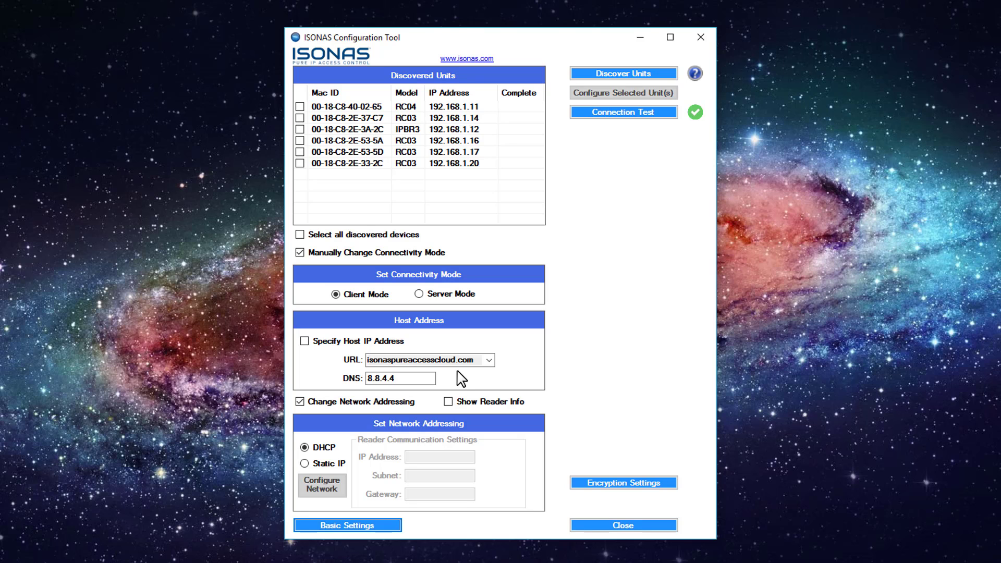
left_click(488, 360)
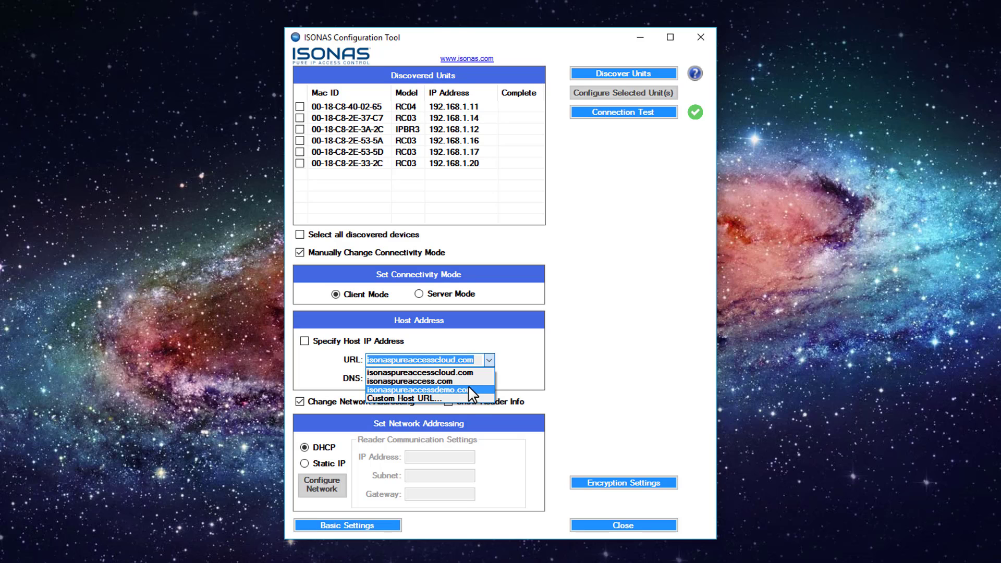
left_click(420, 389)
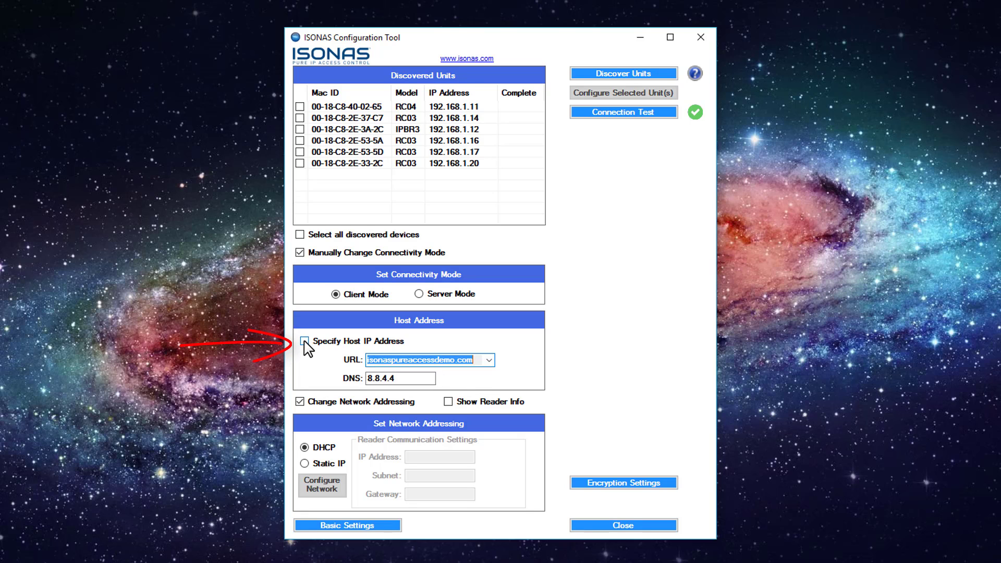
left_click(305, 341)
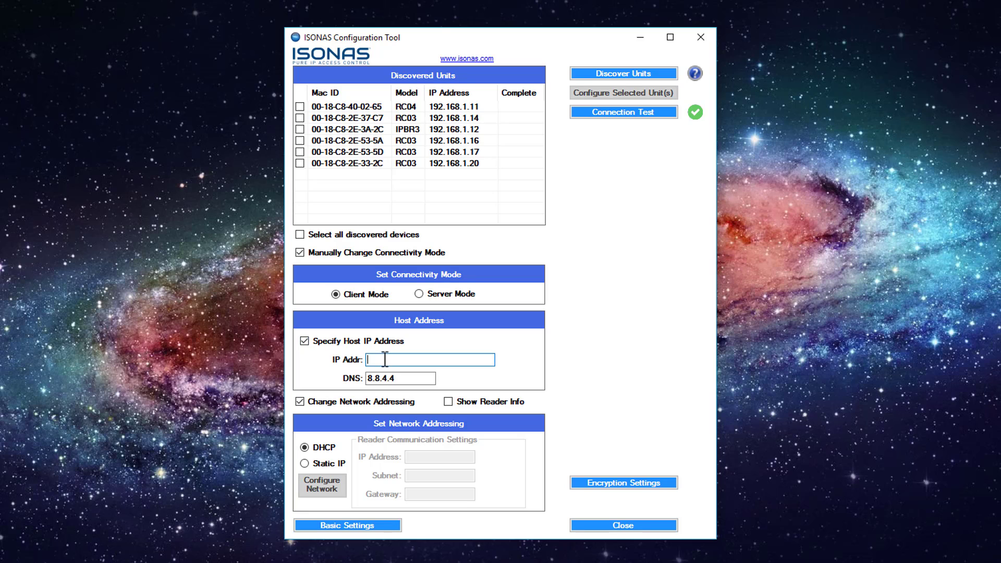
type("192.168.1.203")
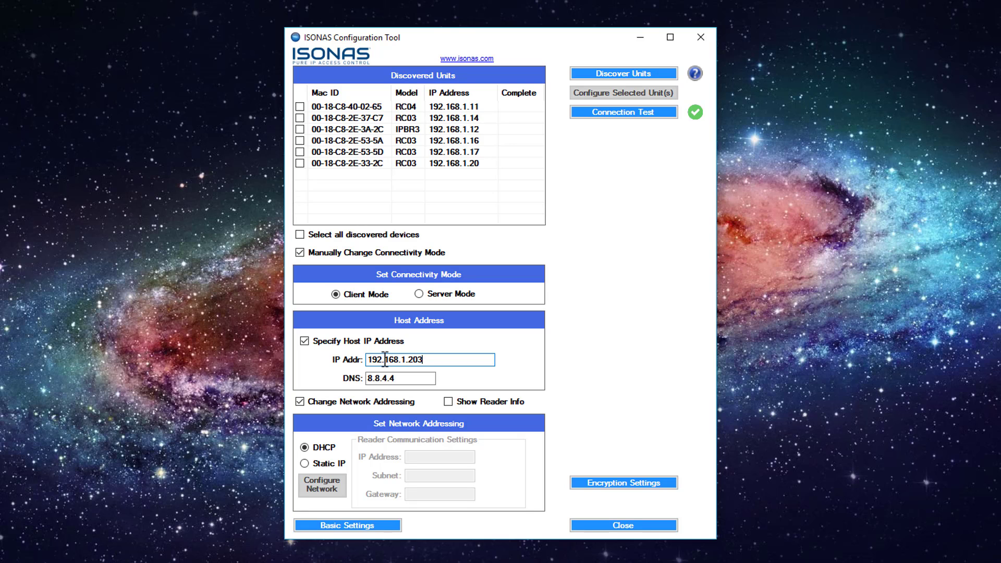
left_click(304, 340)
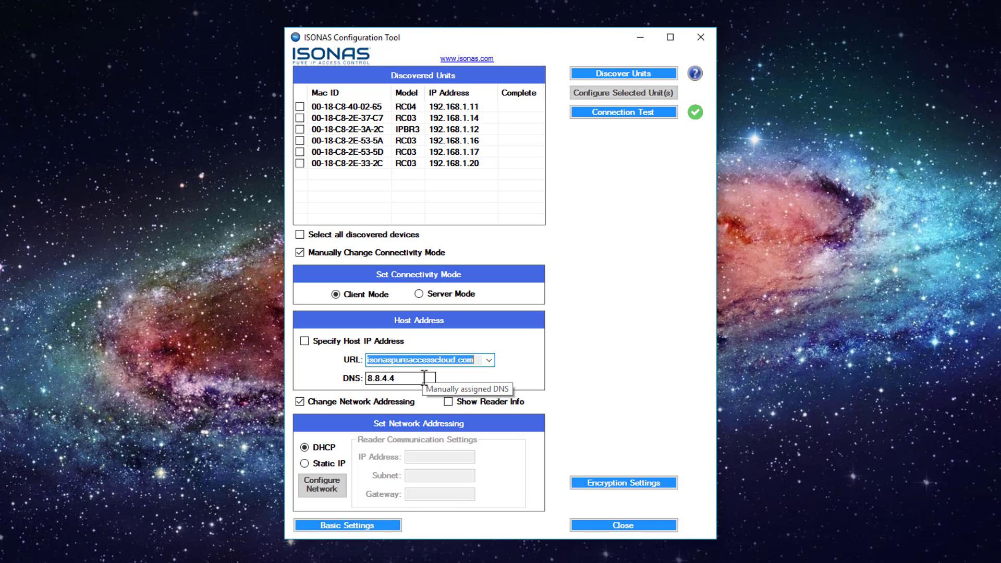
mouse_move(421, 378)
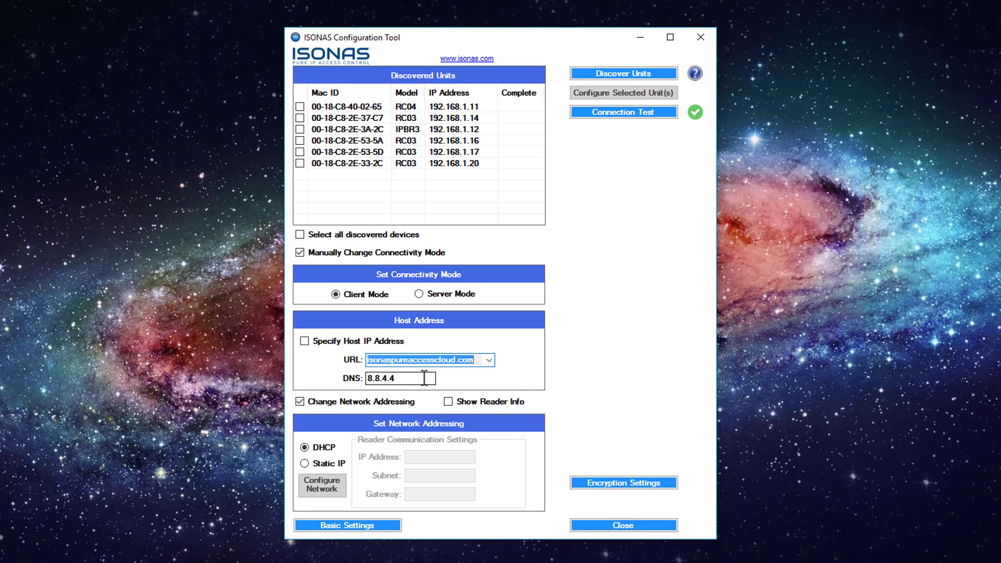
left_click(305, 340)
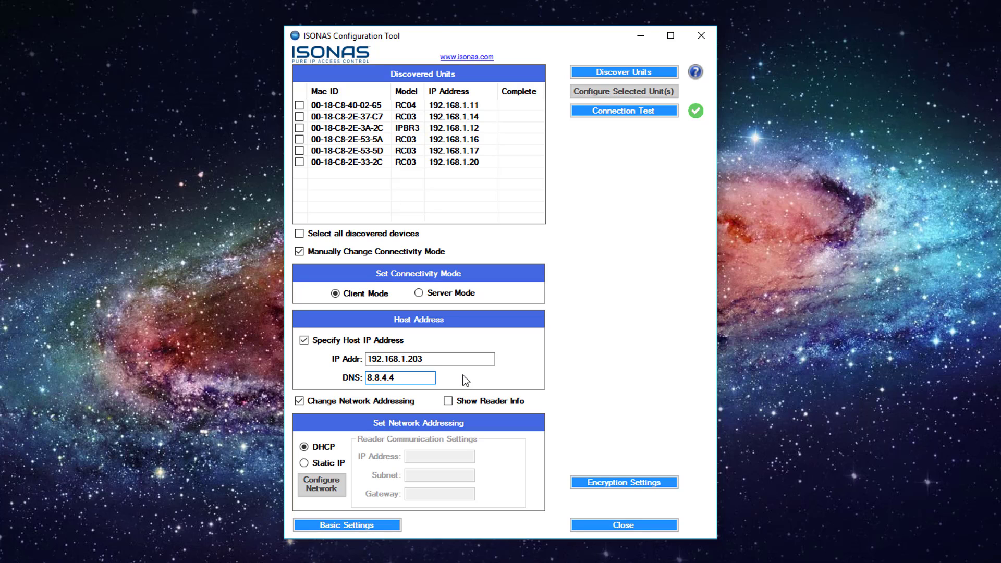
left_click(304, 341)
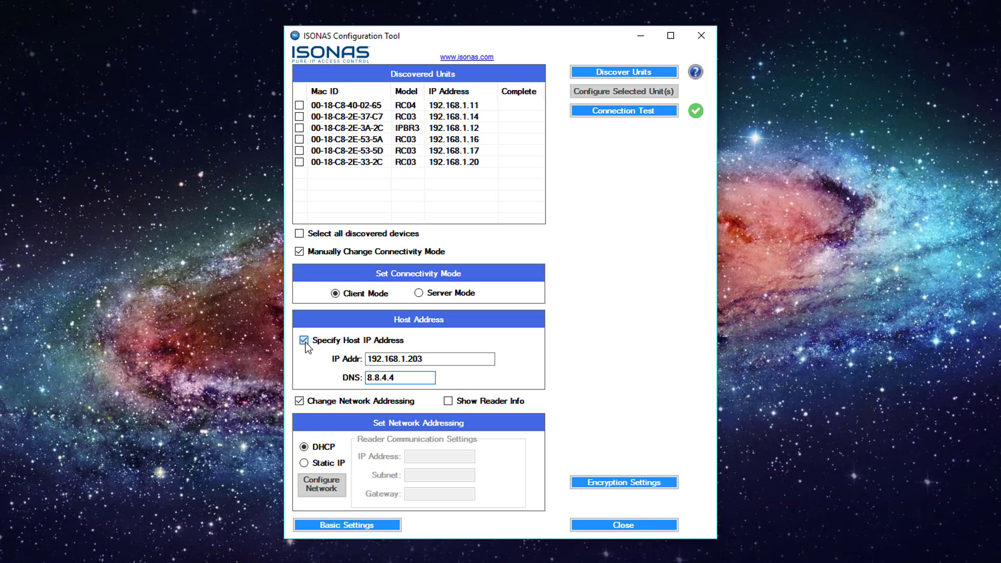
left_click(303, 340)
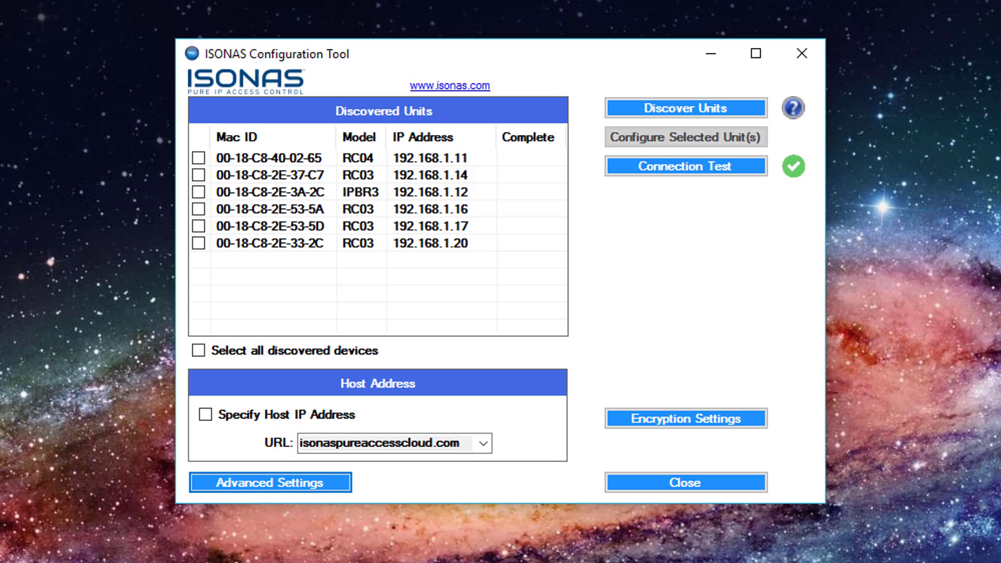
mouse_move(485, 410)
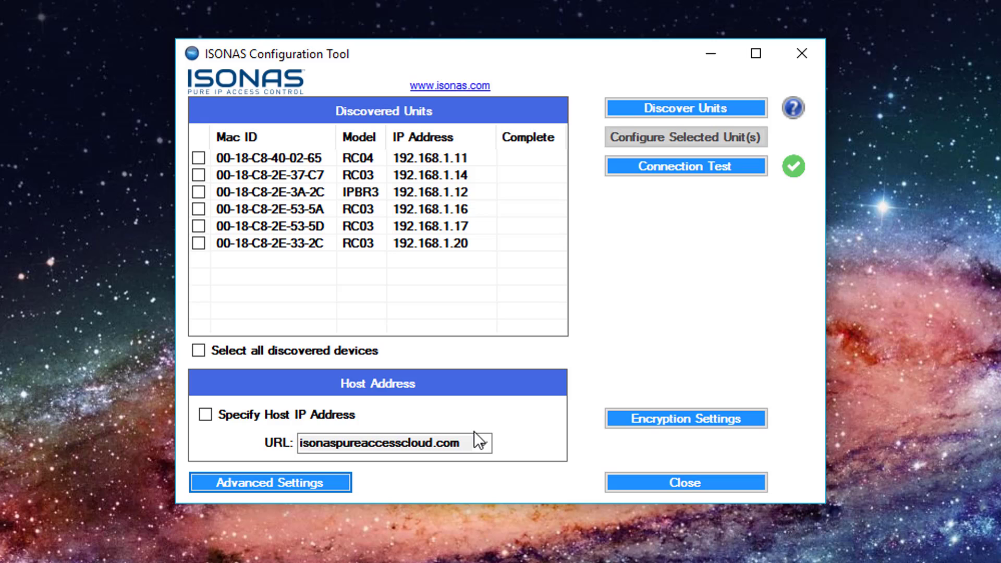
Select all six readers, push the cloud host setting, then rediscover them
left_click(199, 351)
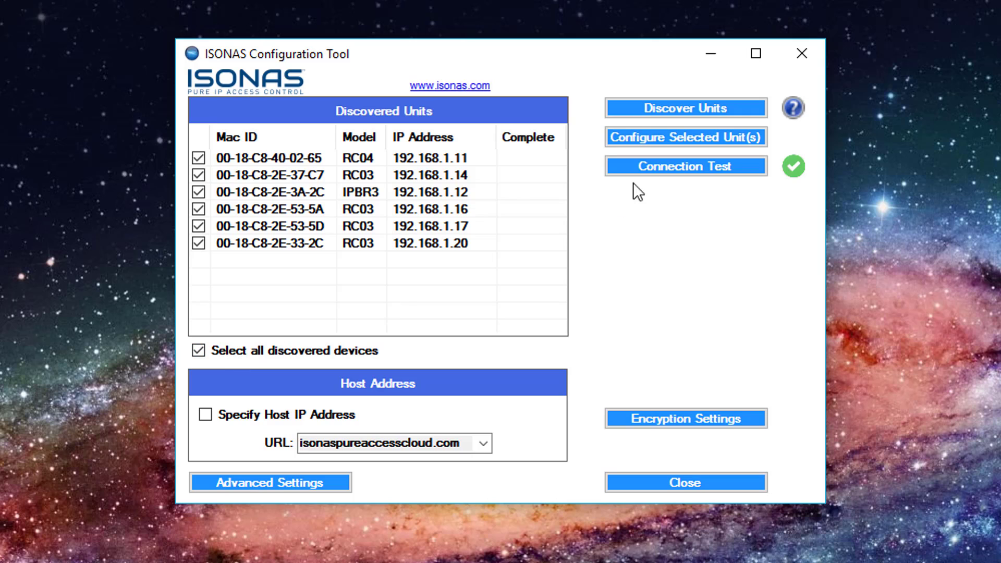
left_click(685, 137)
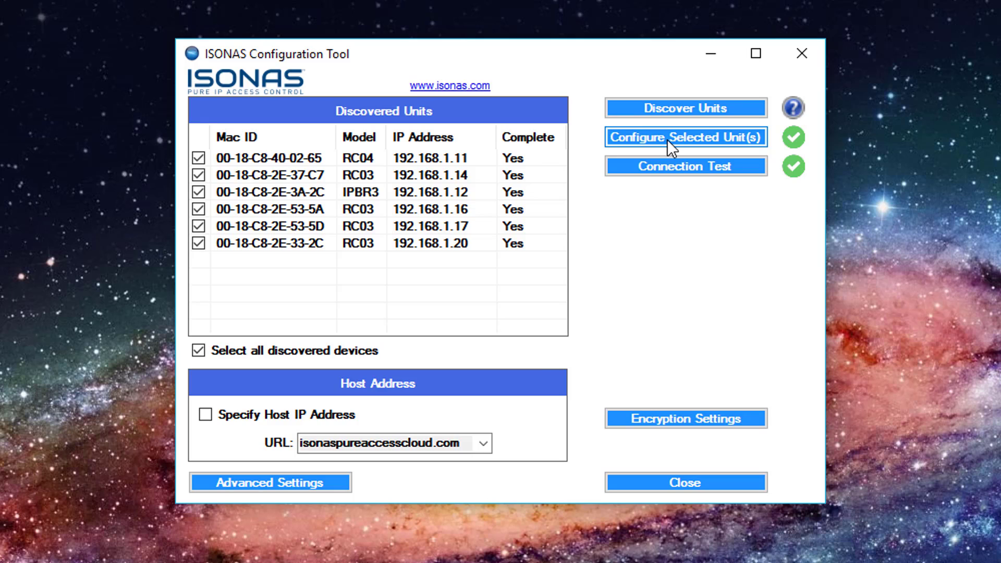
left_click(687, 137)
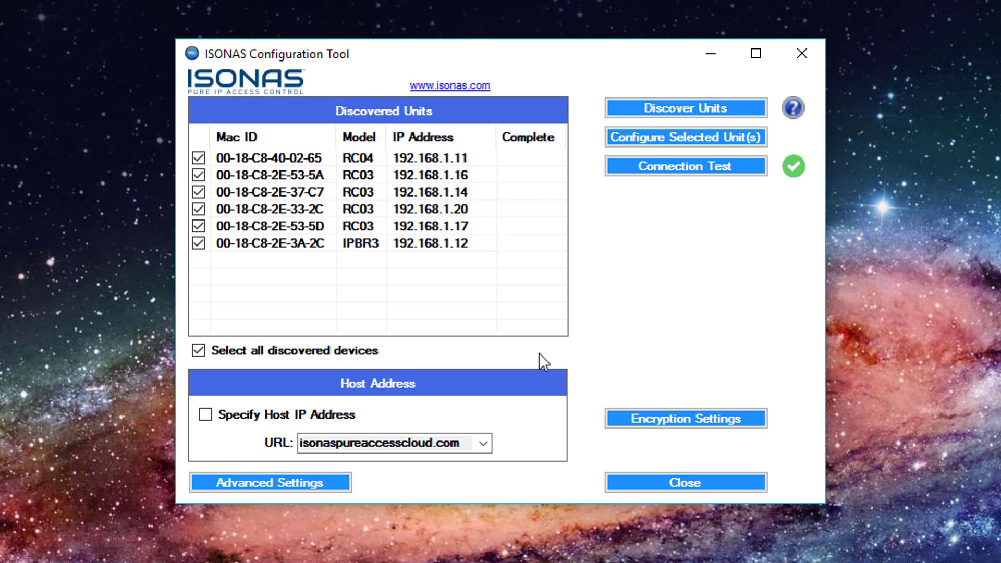
mouse_move(503, 367)
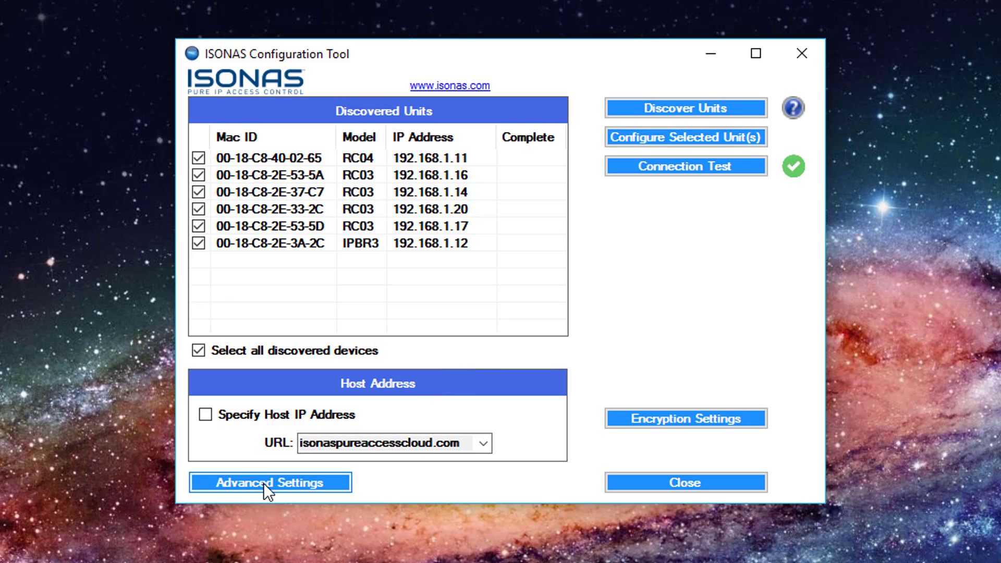
Show the advanced reader settings and switch addressing to Static IP
left_click(269, 482)
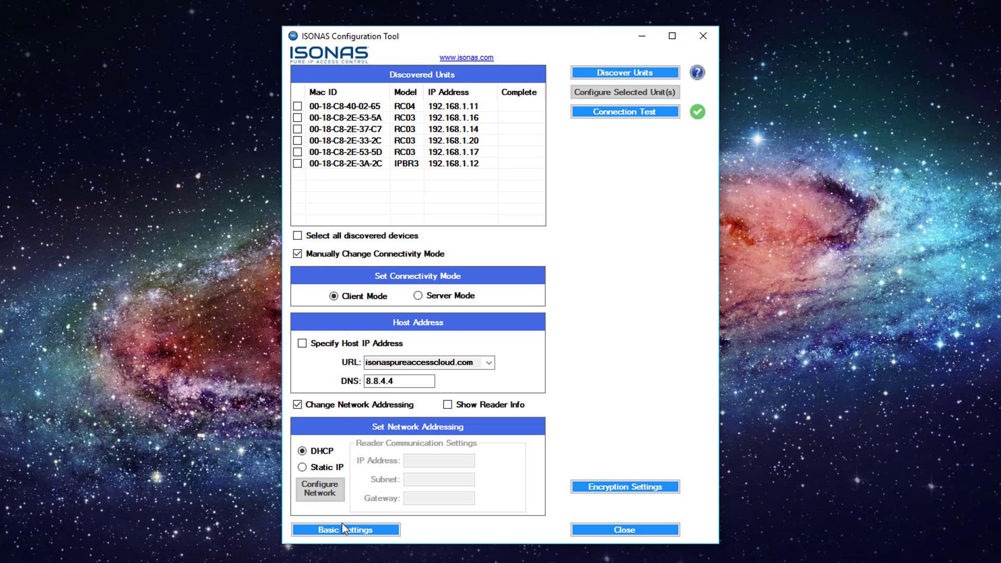
left_click(346, 530)
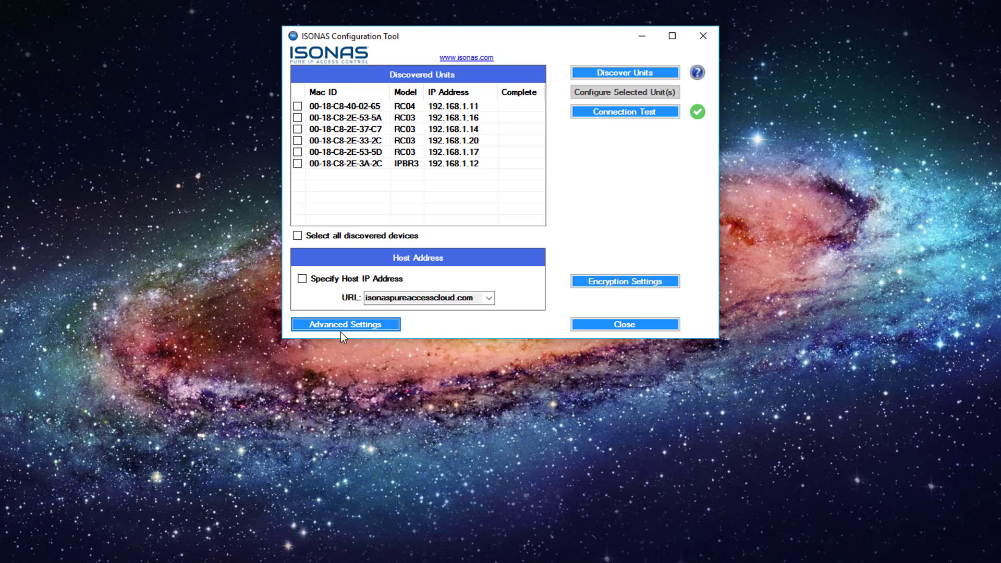
left_click(345, 325)
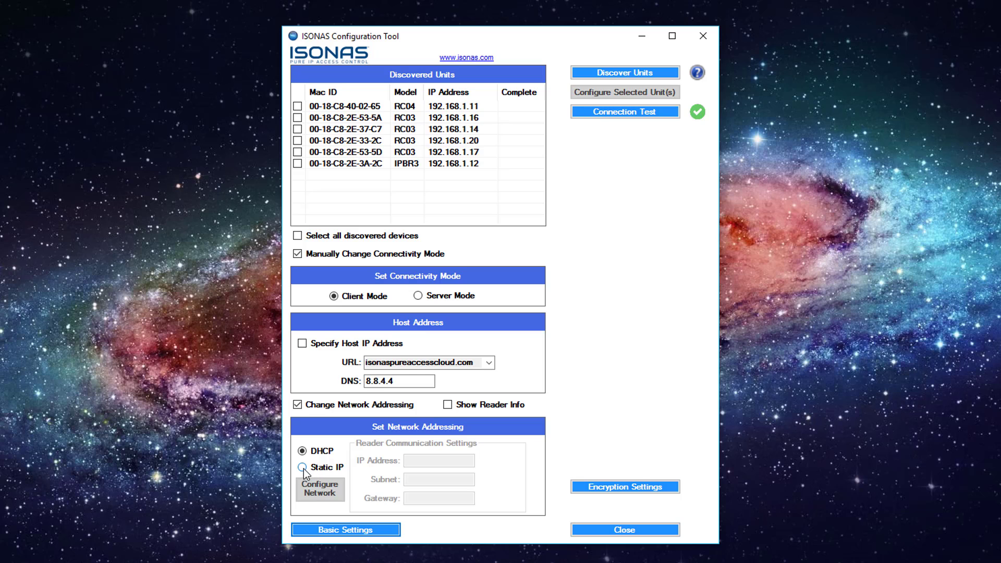
left_click(303, 467)
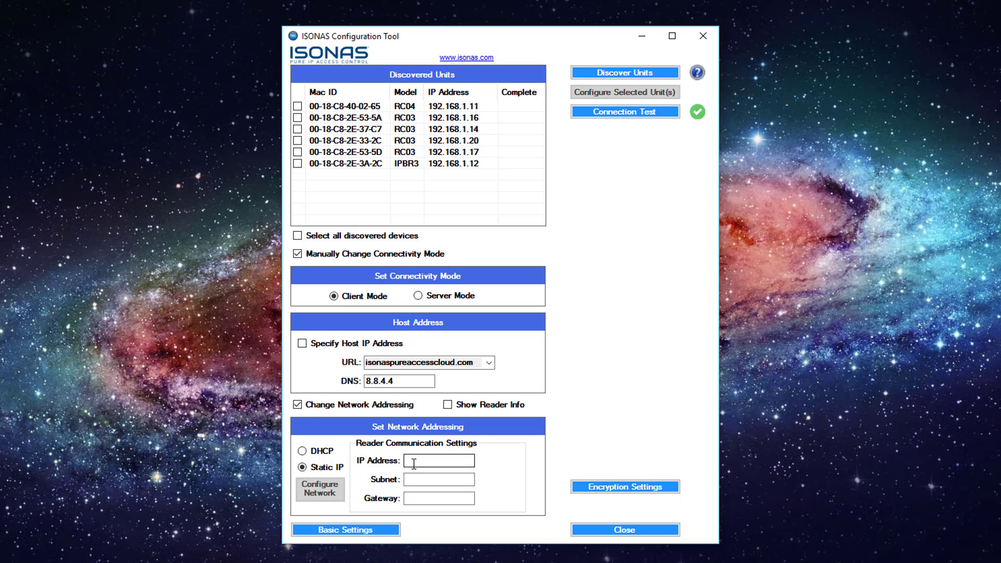
Enter IP 192.168.1.160, subnet 255.255.255.0 and gateway 192.168.1.1
type("192.1")
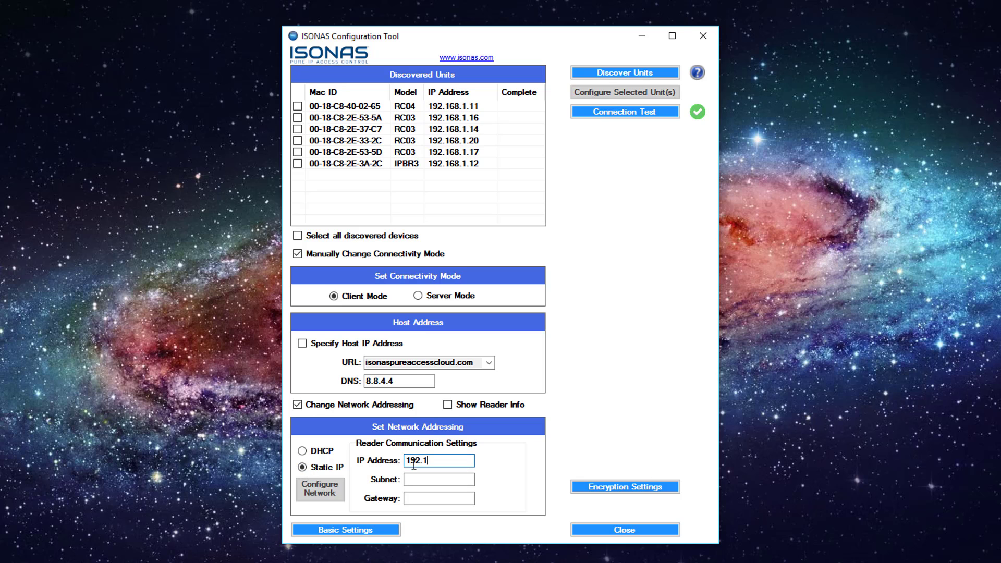
type("68.1.160")
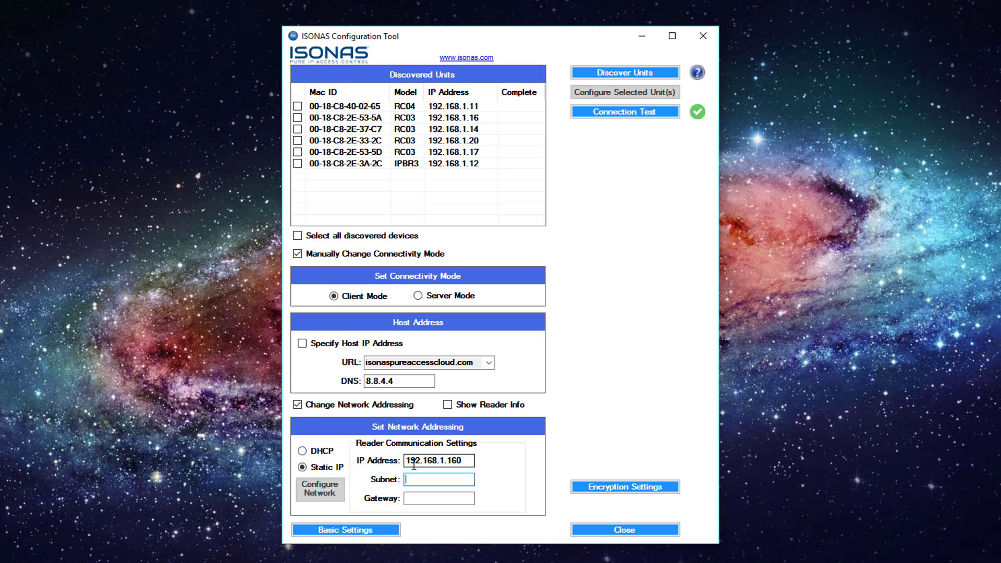
type("255.255.")
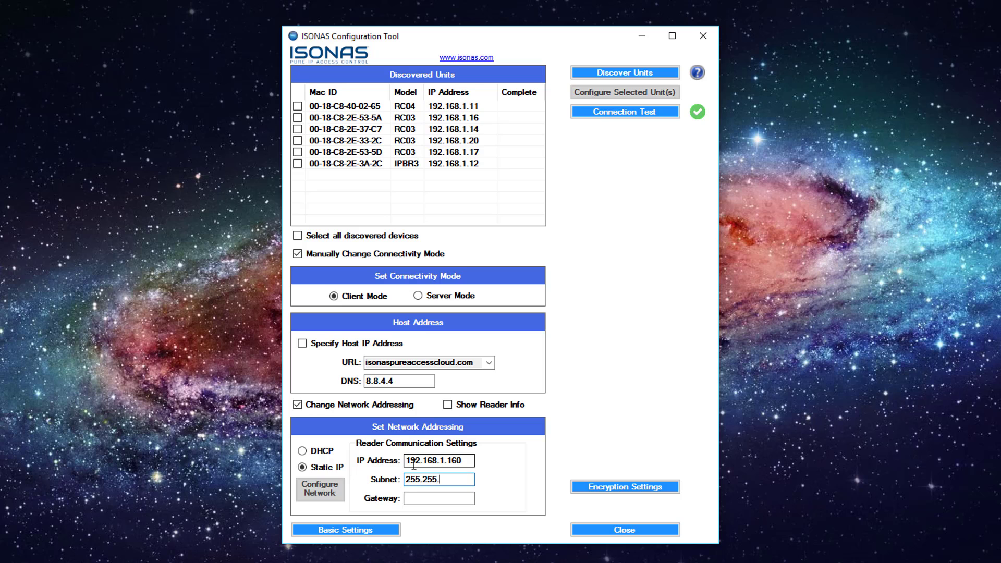
type("255.")
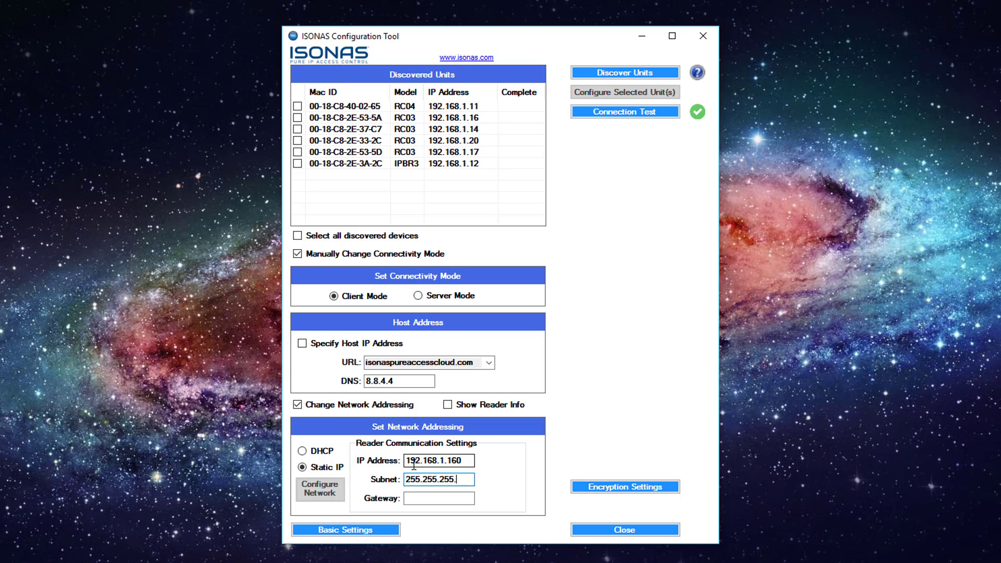
type("102")
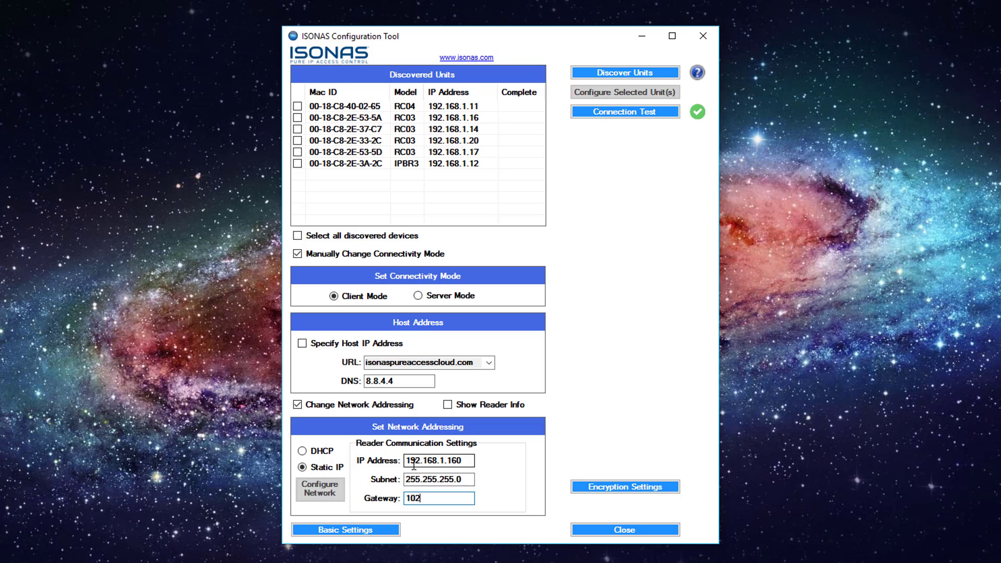
type("192.168.1.1")
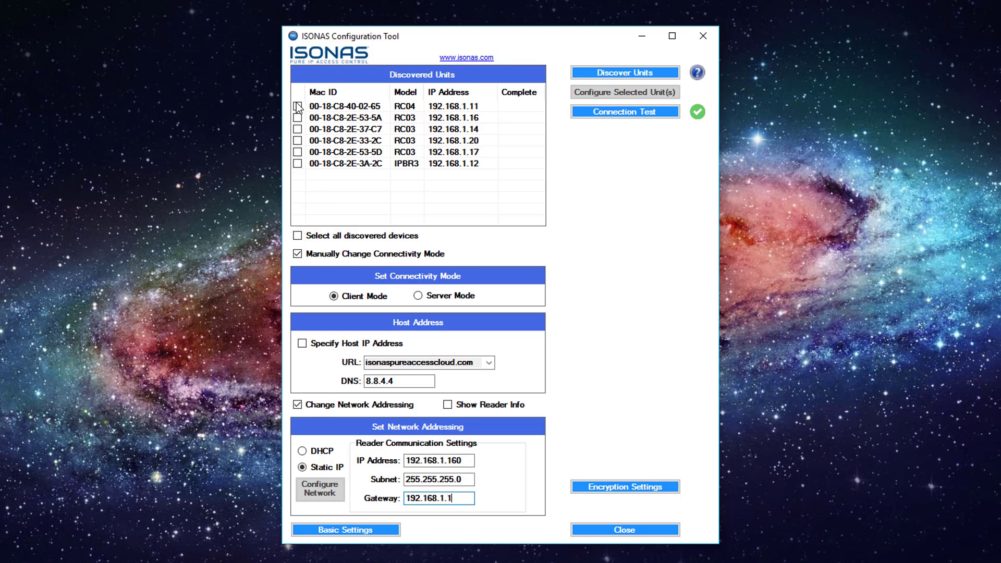
Configure reader 00-18-C8-40-02-65 and increment the static IP for the next one
left_click(297, 107)
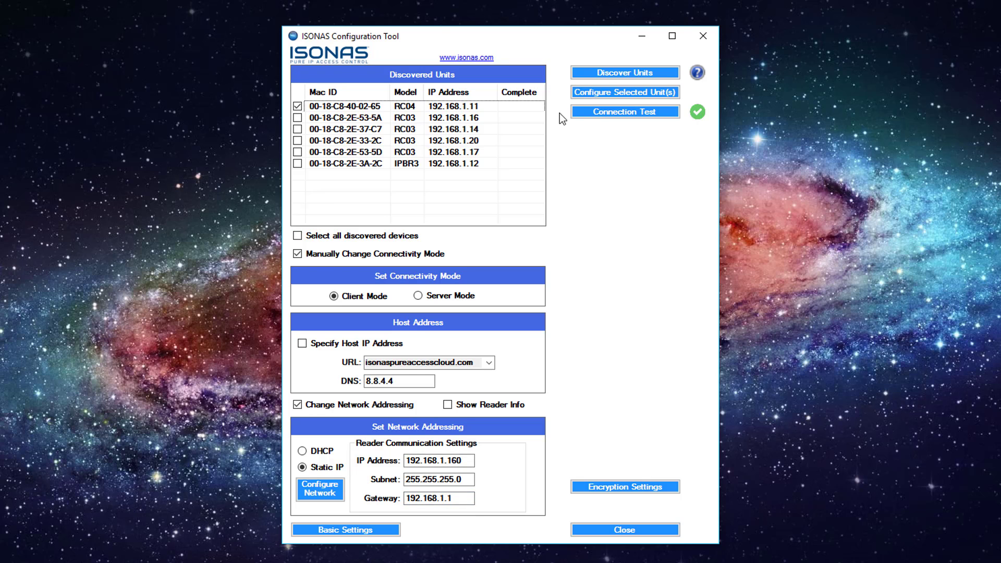
mouse_move(610, 96)
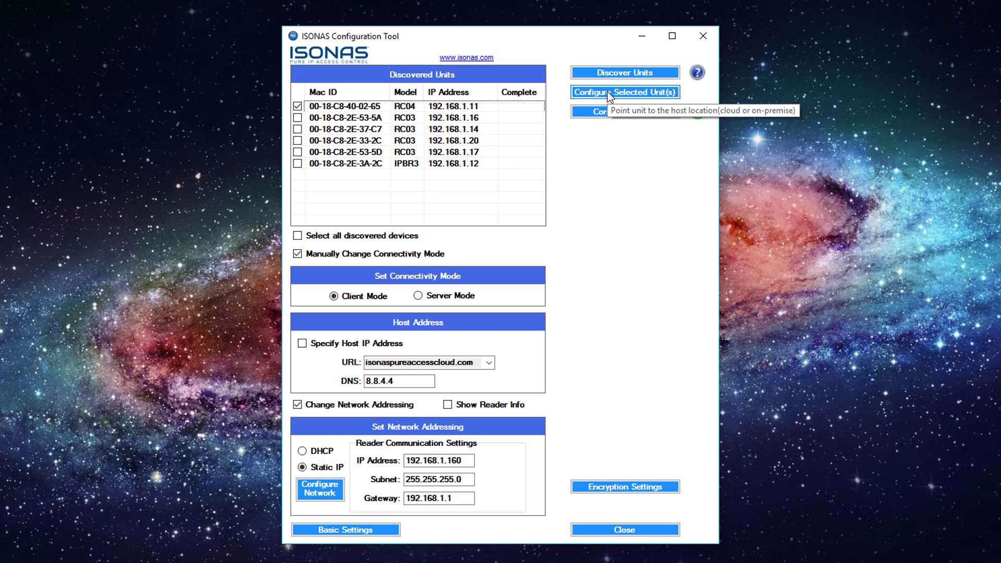
left_click(625, 92)
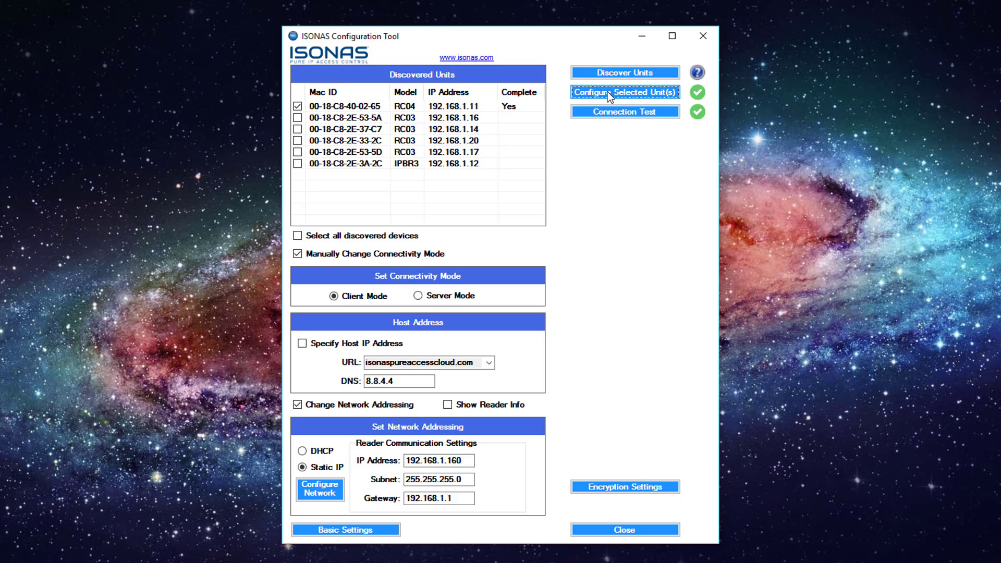
left_click(439, 461)
type("1")
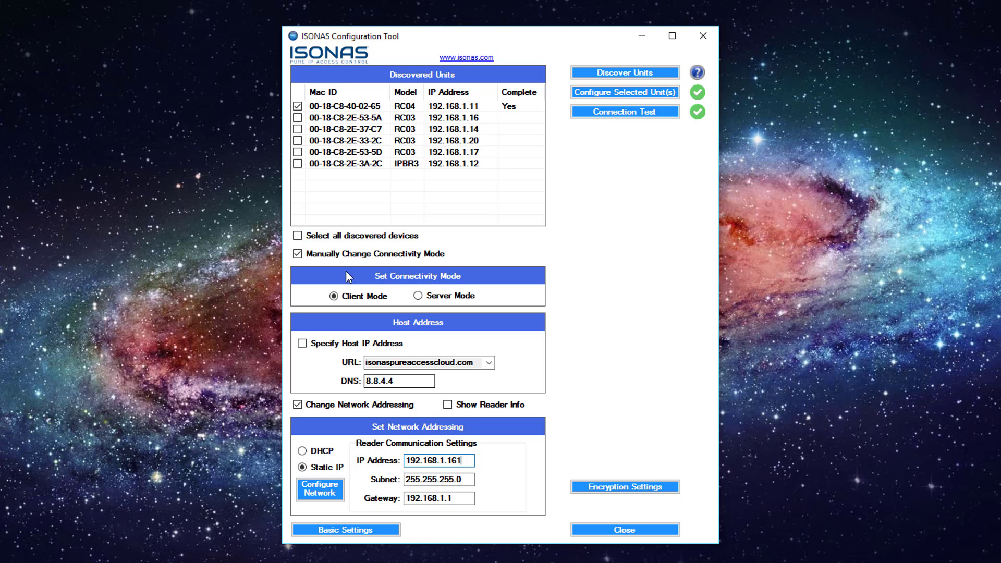
left_click(298, 106)
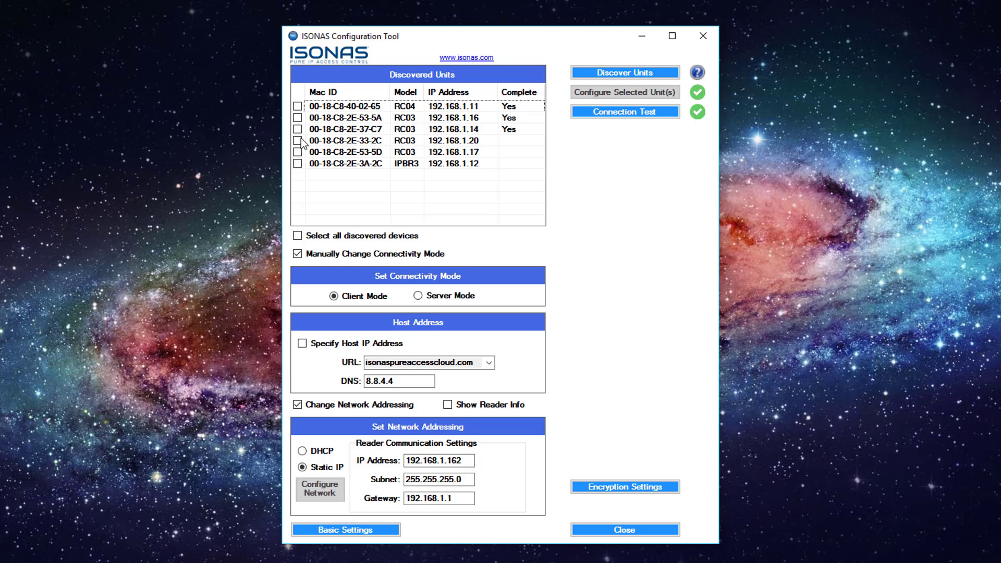
Select readers 00-18-C8-2E-33-2C and 00-18-C8-2E-53-5D for the next sequential IPs
left_click(297, 141)
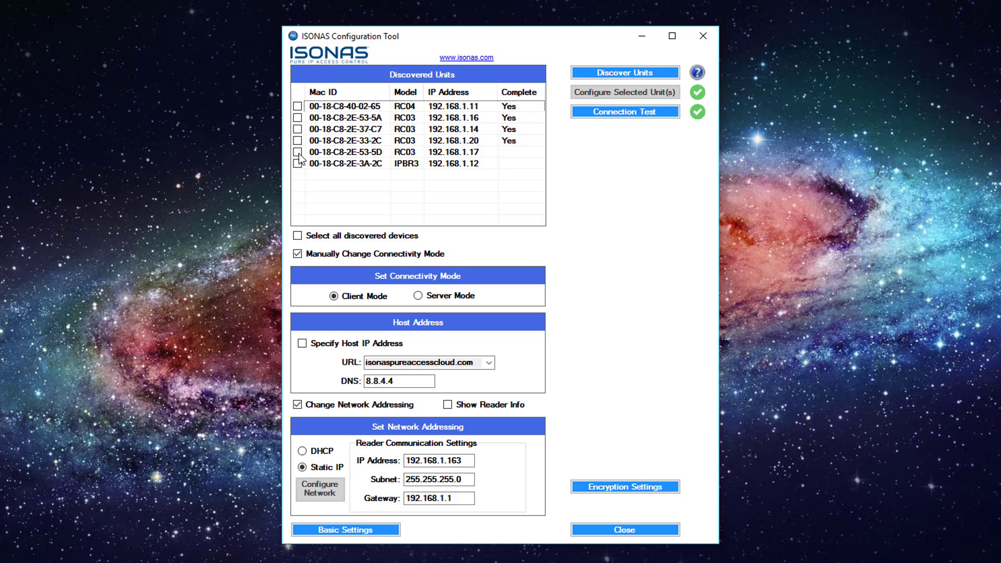
left_click(298, 153)
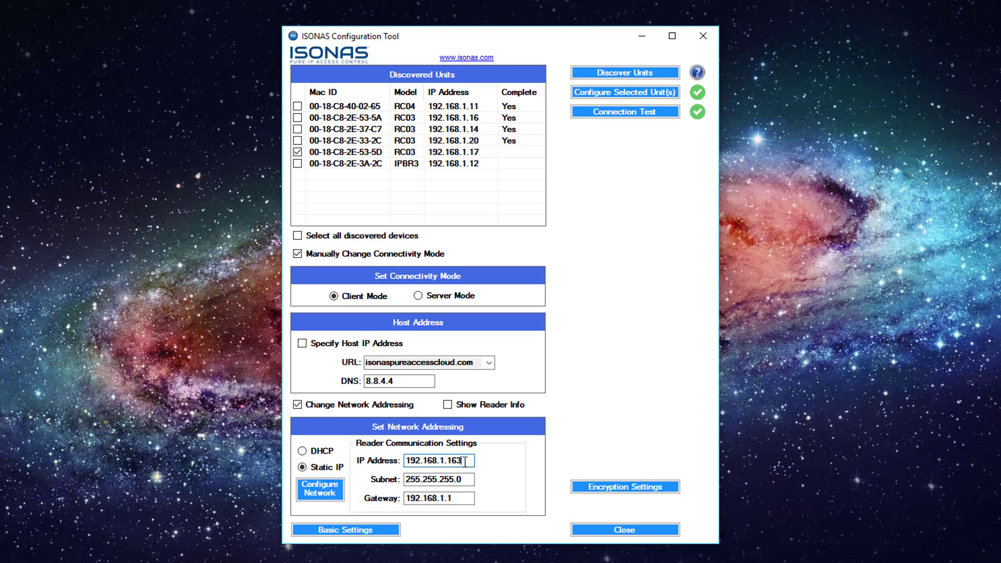